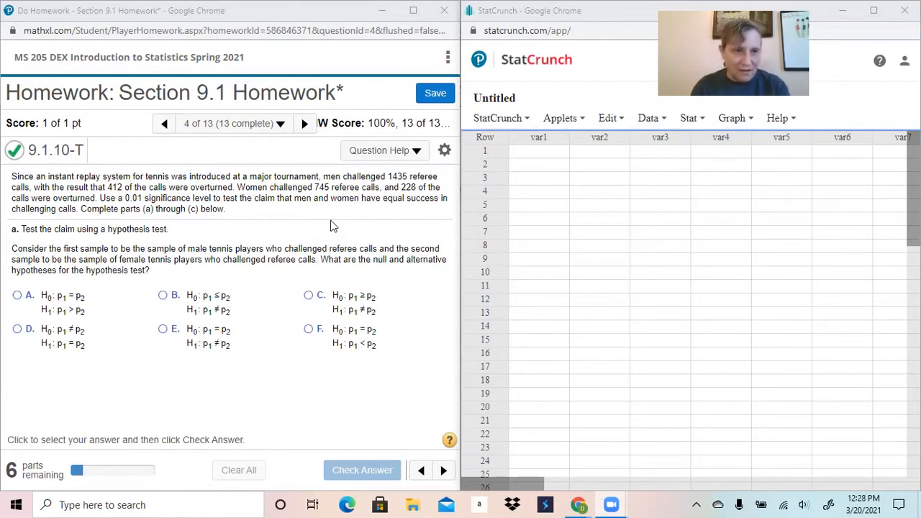
mouse_move(320, 226)
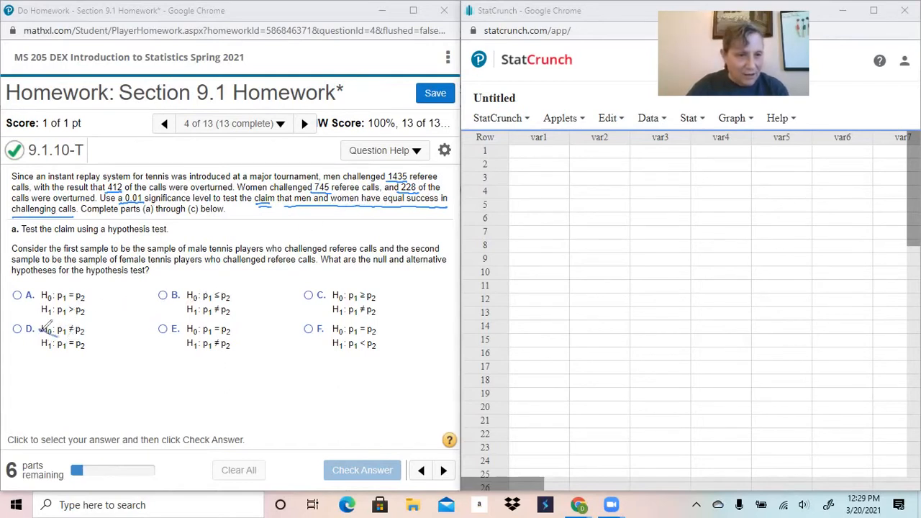
- Choose hypotheses option E (H0: p1 = p2, H1: p1 ≠ p2) and check the answer
left_click_drag(39, 331, 83, 345)
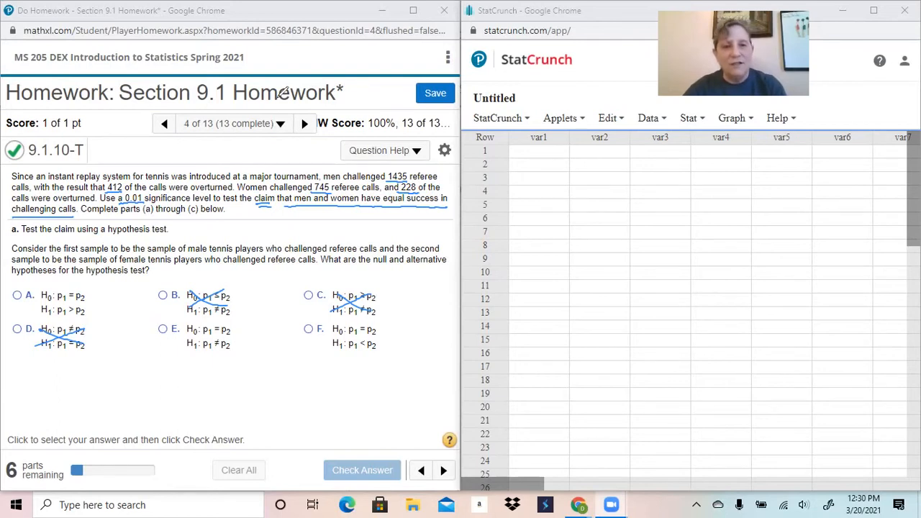
left_click(163, 329)
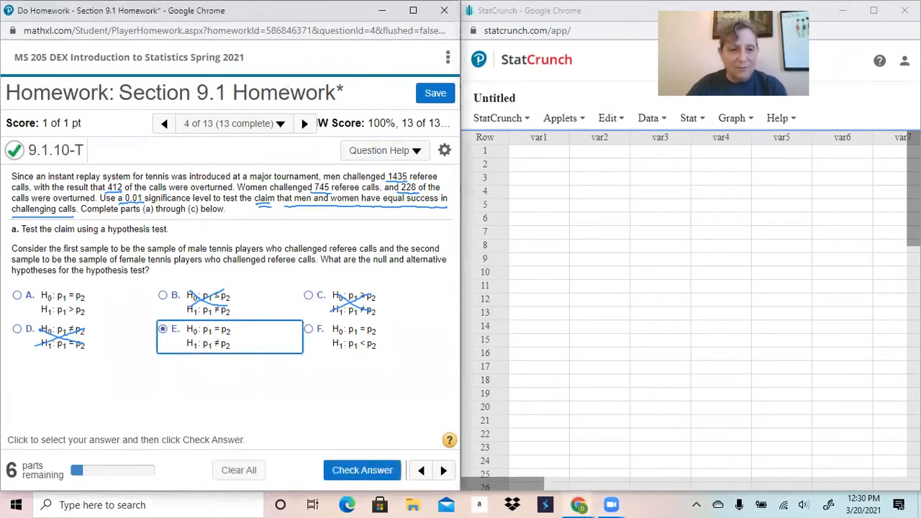
left_click(162, 329)
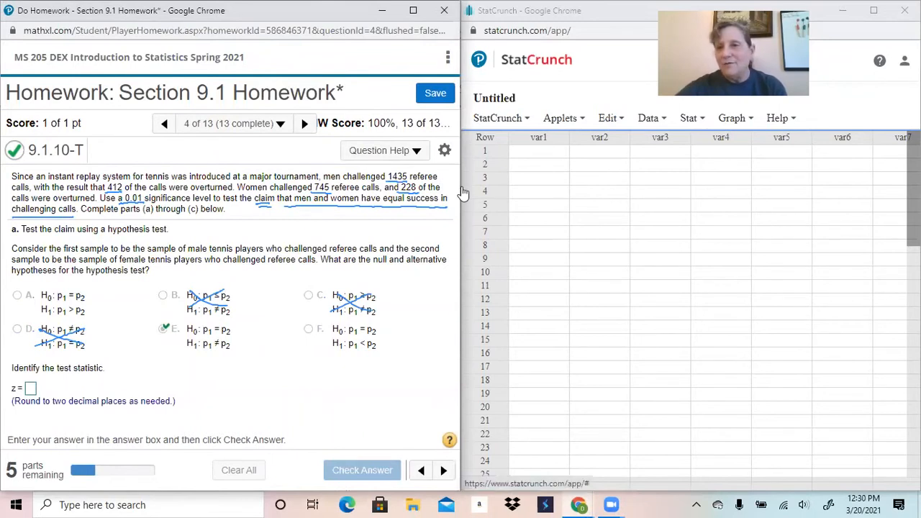
- Open StatCrunch's Stat > Proportion Stats > Two Sample > With Summary dialog
left_click(689, 117)
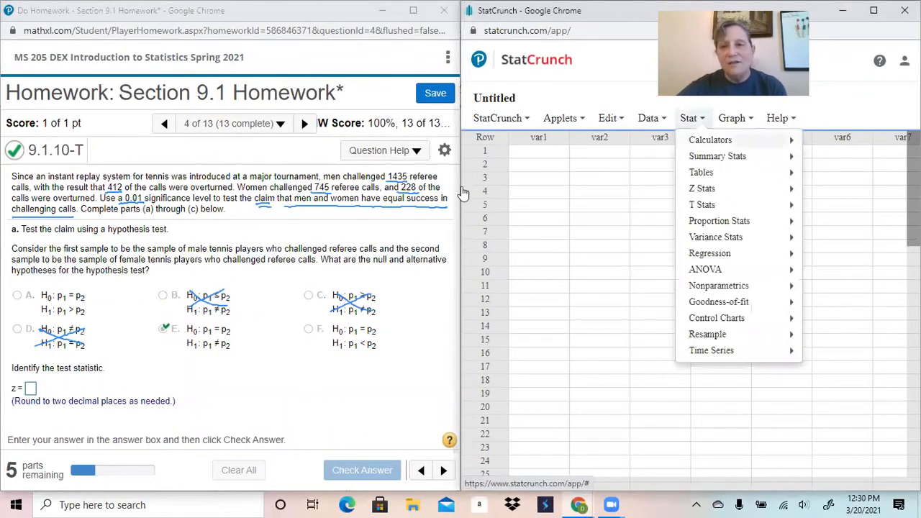
mouse_move(719, 221)
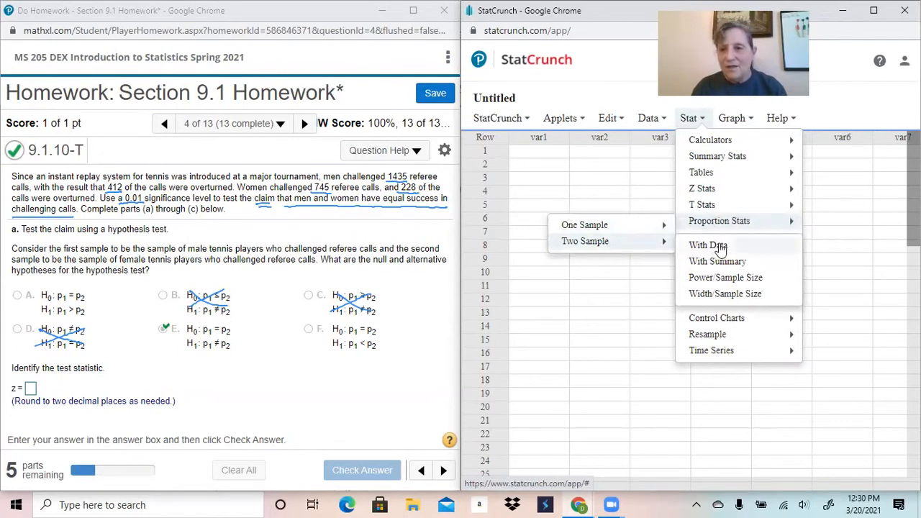
mouse_move(730, 266)
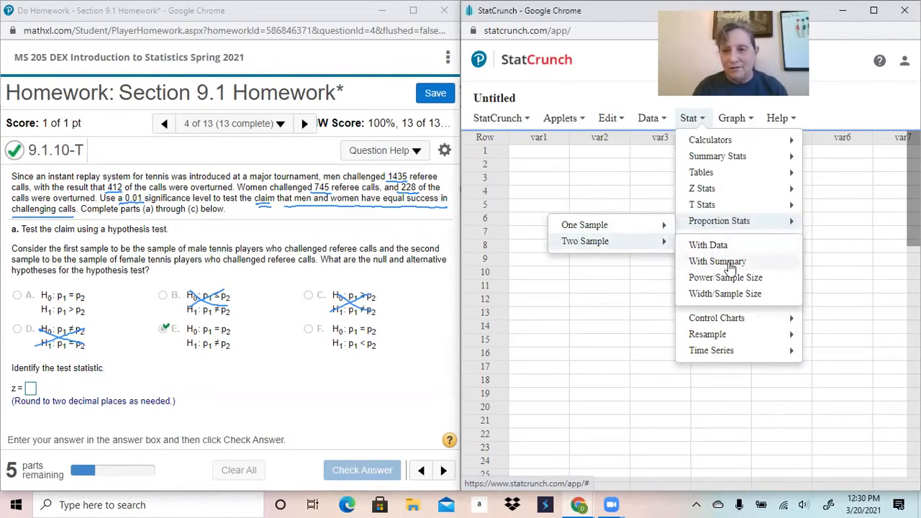
left_click(716, 260)
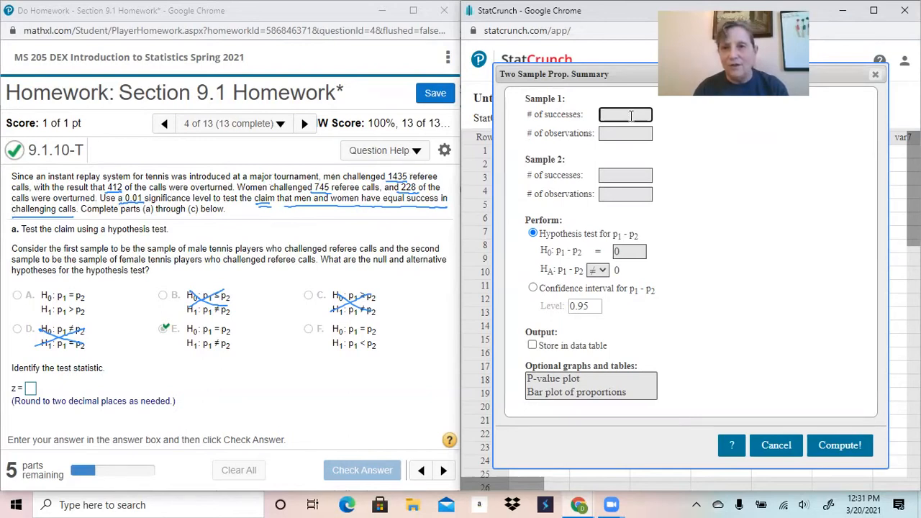
- Enter 412 successes of 1435 for sample 1 and 228 of 745 for sample 2
type("412")
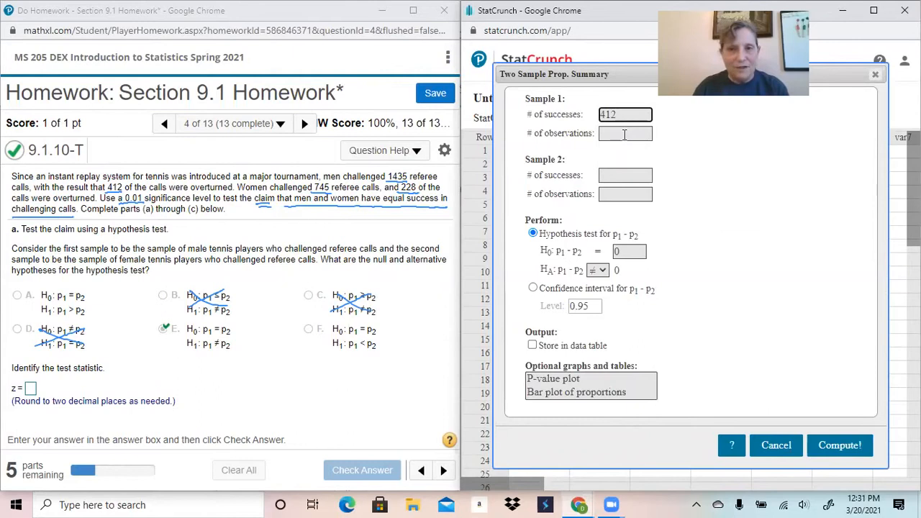
type("1435")
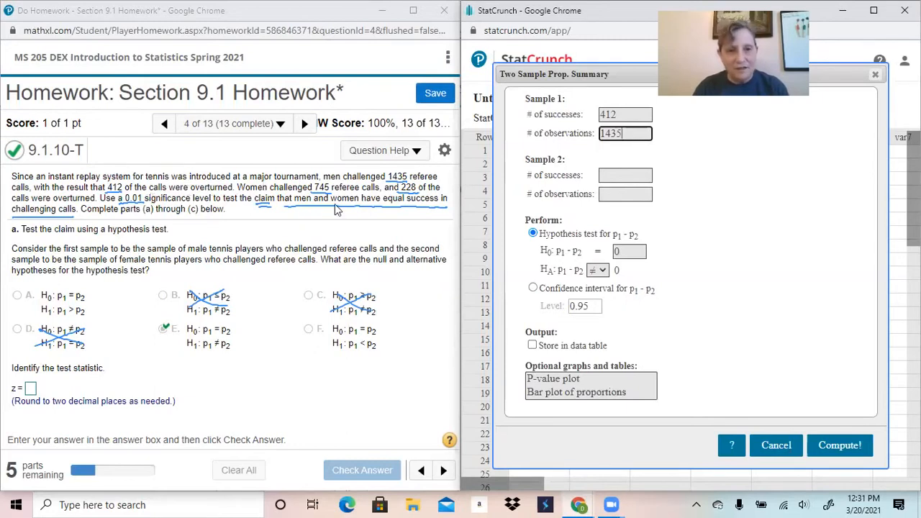
mouse_move(317, 210)
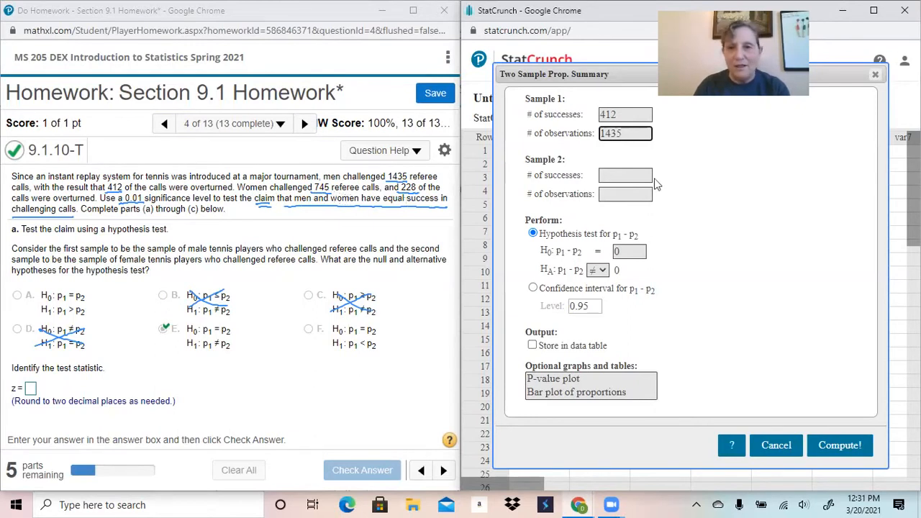
left_click(625, 175)
type("228")
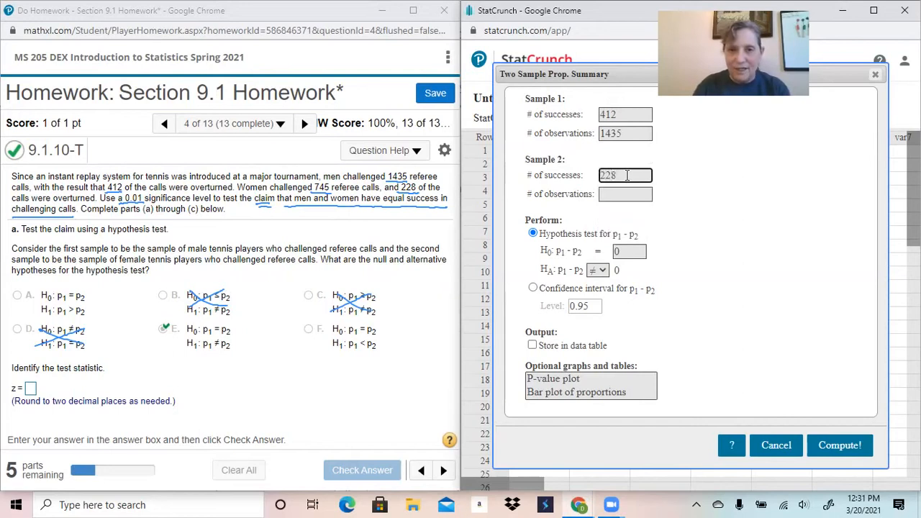
left_click(625, 193)
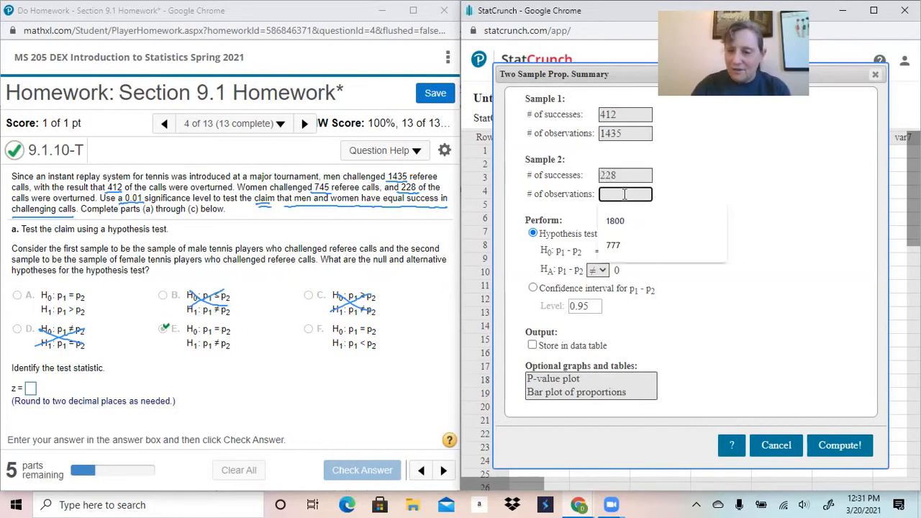
type("745")
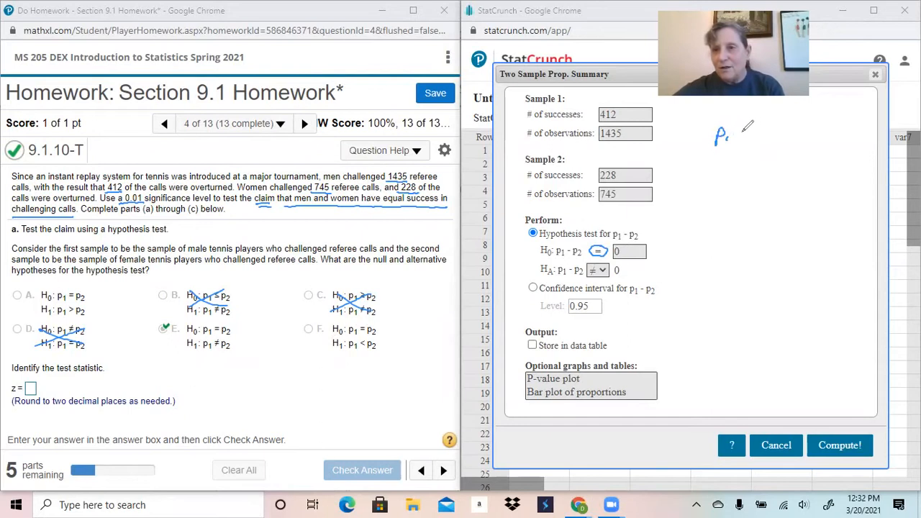
left_click_drag(734, 135, 763, 135)
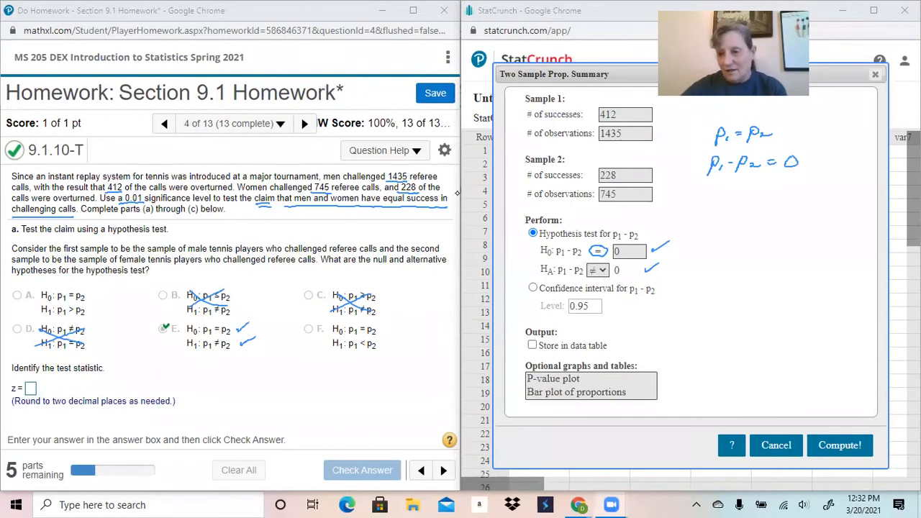
- Compute the test and enter z = −0.92 and P-value .357 in MathXL
left_click(839, 444)
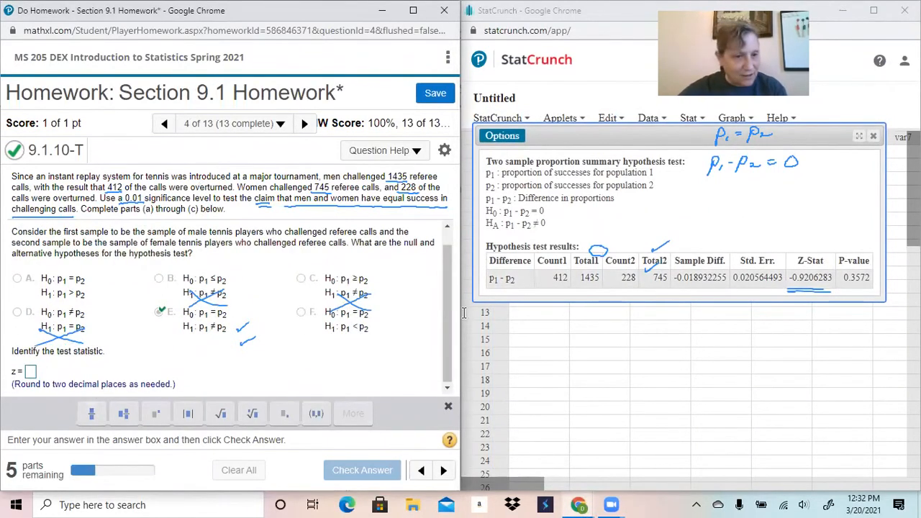
left_click(31, 371)
type("-.92")
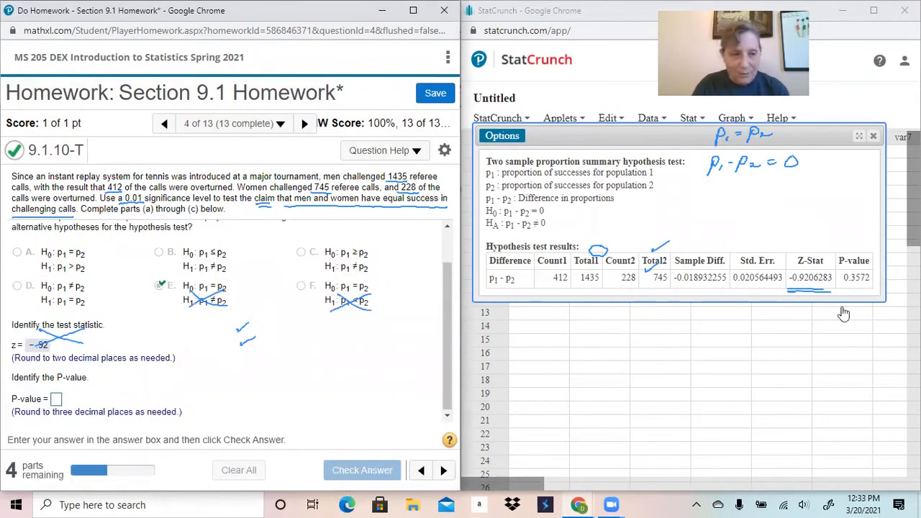
mouse_move(791, 340)
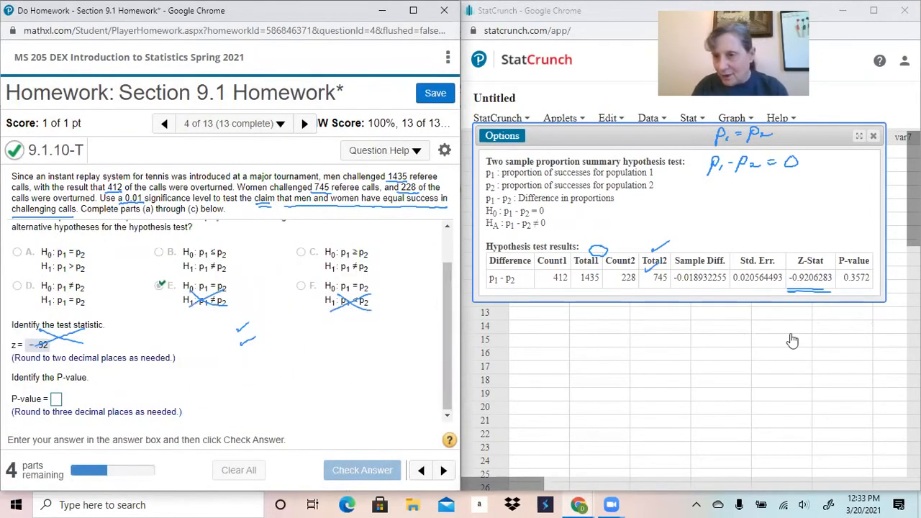
left_click(56, 370)
type(".357")
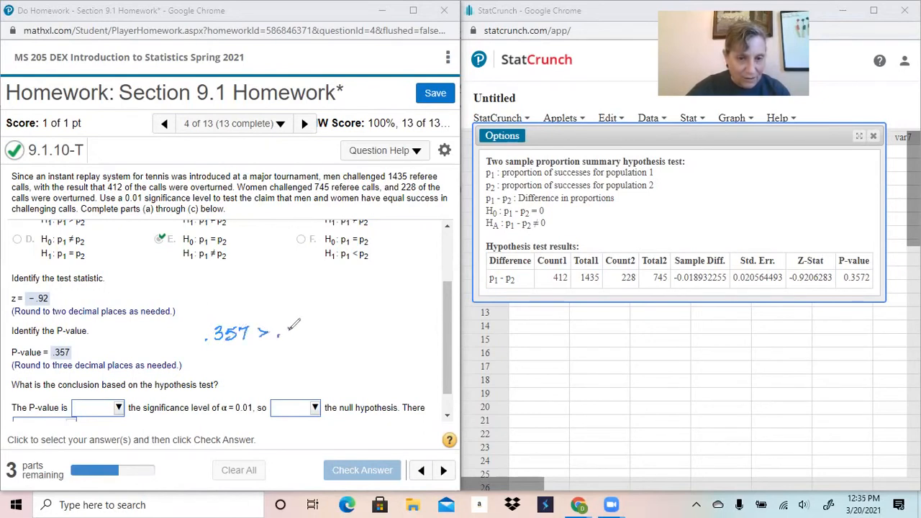
- Enter α = .01 and state the P-value is greater, so fail to reject H0
type(".01")
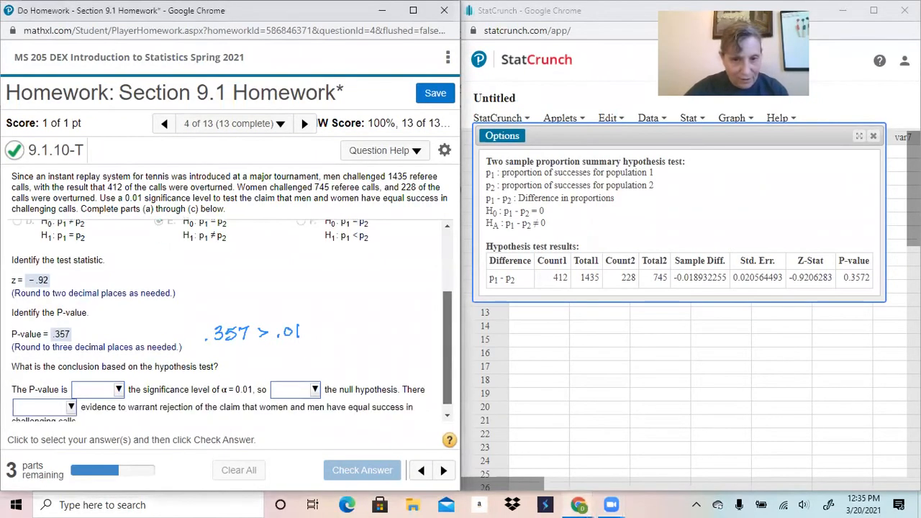
scroll("down", 3)
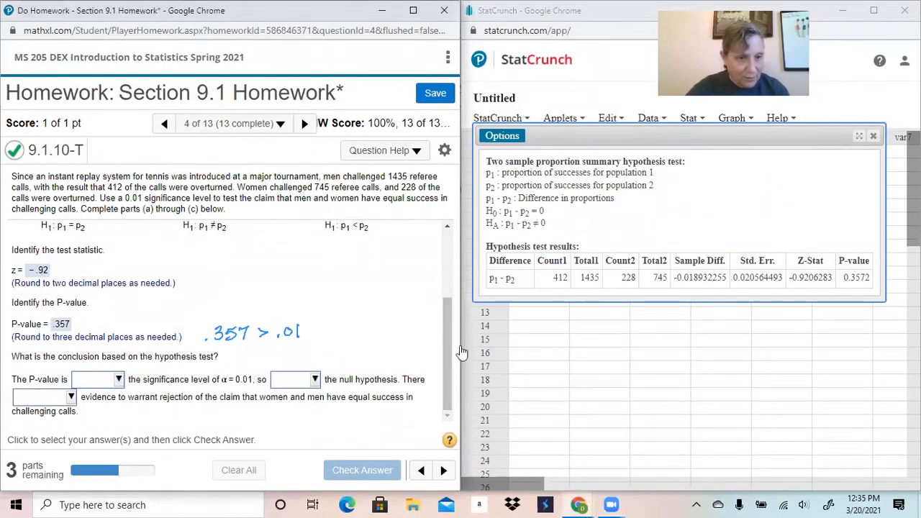
left_click(97, 379)
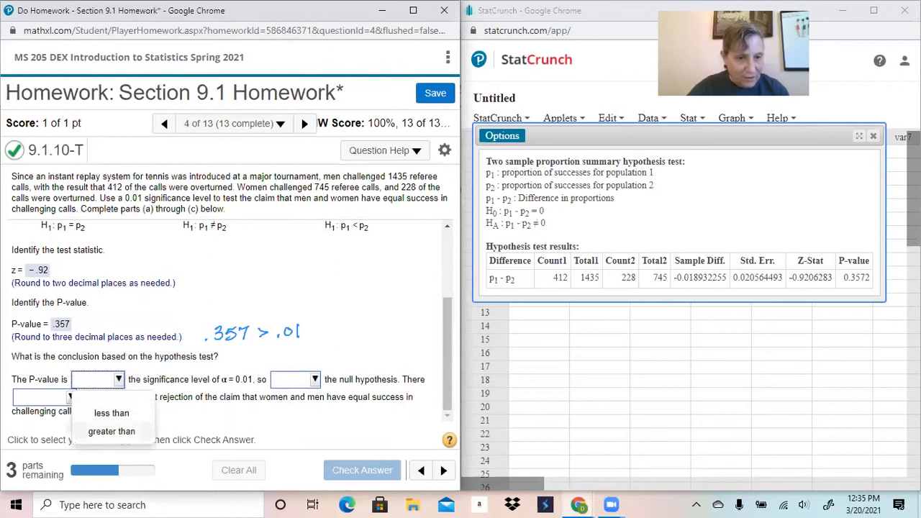
left_click(111, 431)
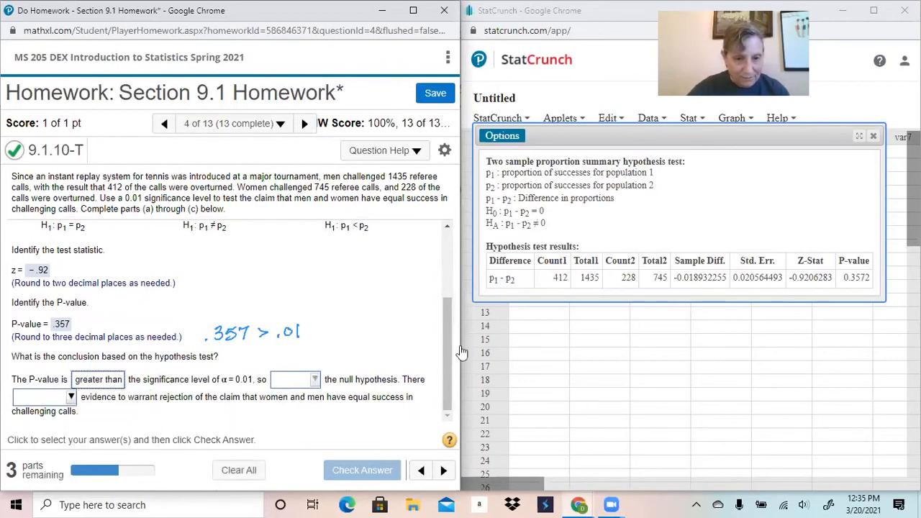
left_click(295, 380)
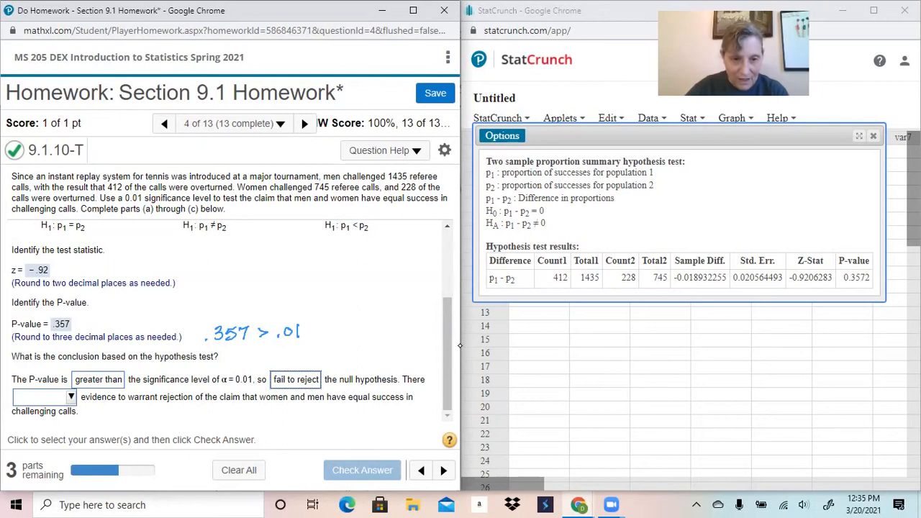
mouse_move(461, 353)
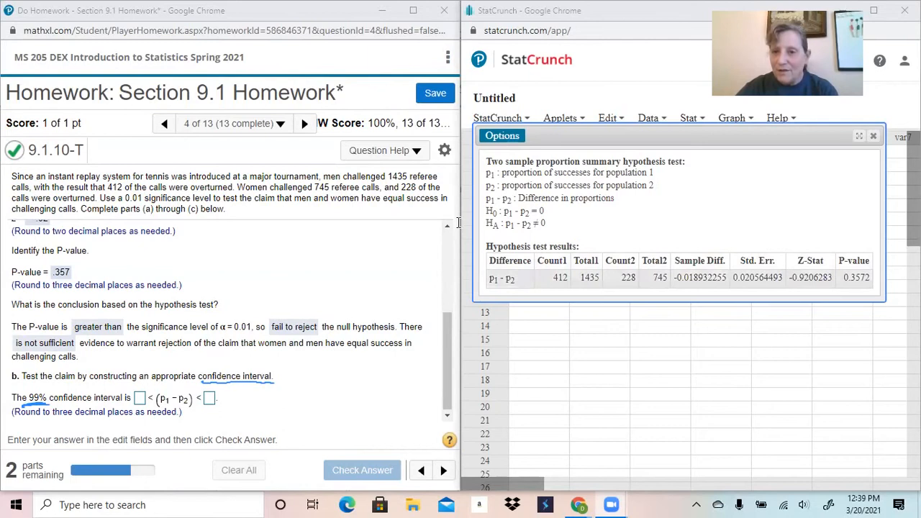
mouse_move(459, 227)
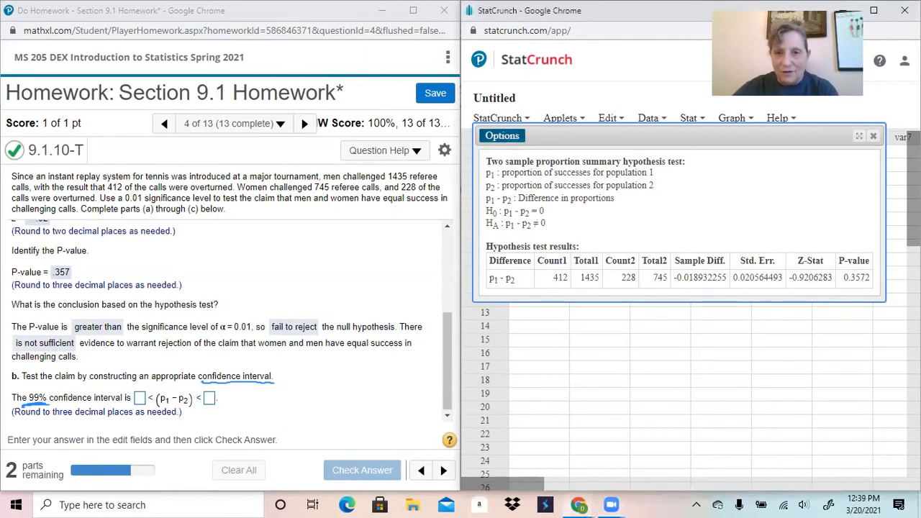
- Switch the two-sample dialog to a 0.99-level confidence interval for p1 − p2 and compute
left_click(503, 136)
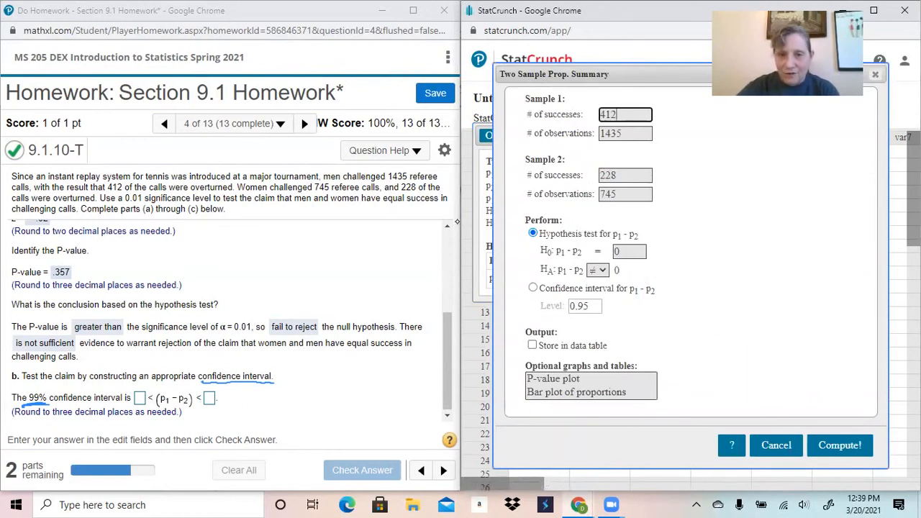
left_click(532, 288)
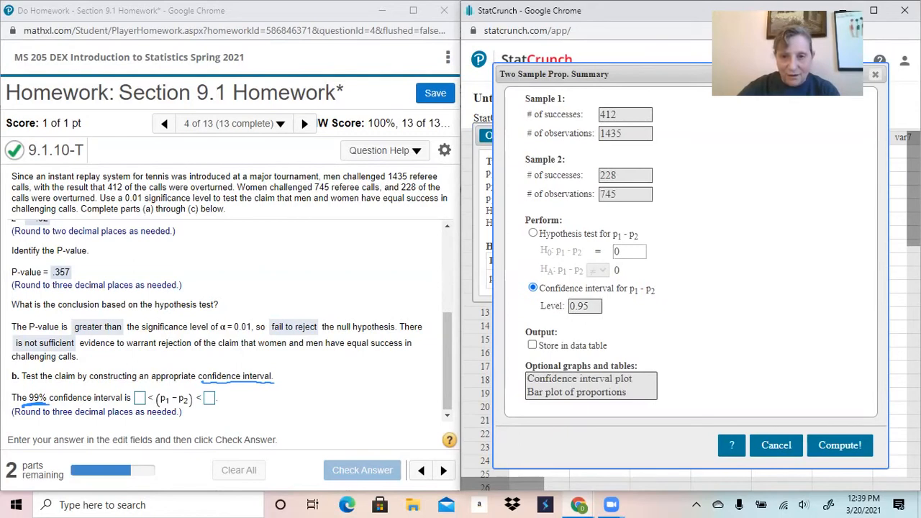
left_click(584, 305)
type("0.99")
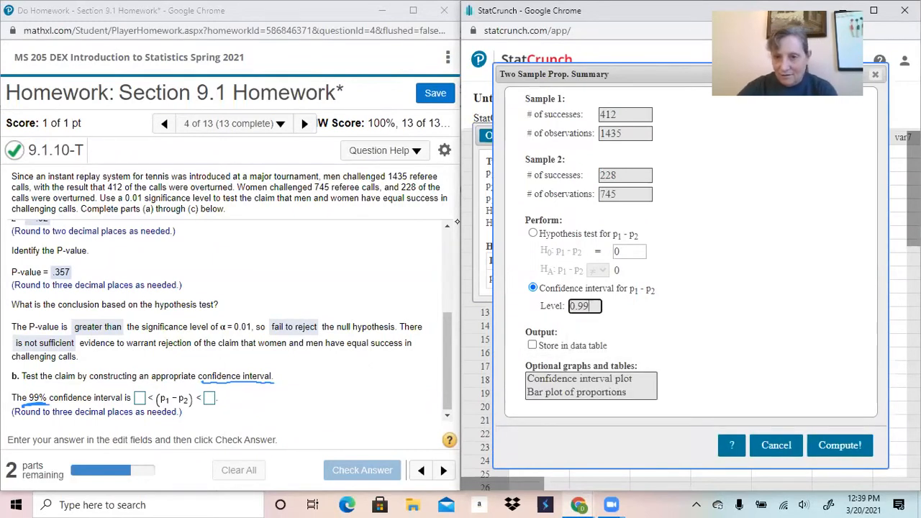
left_click(840, 445)
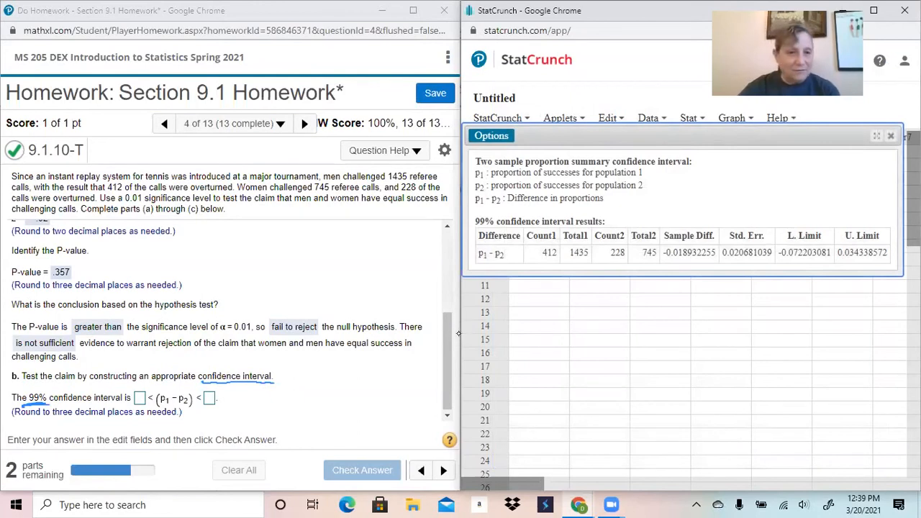
- Enter interval limits −.072 and .034, check the answer, and dismiss the feedback
left_click(140, 370)
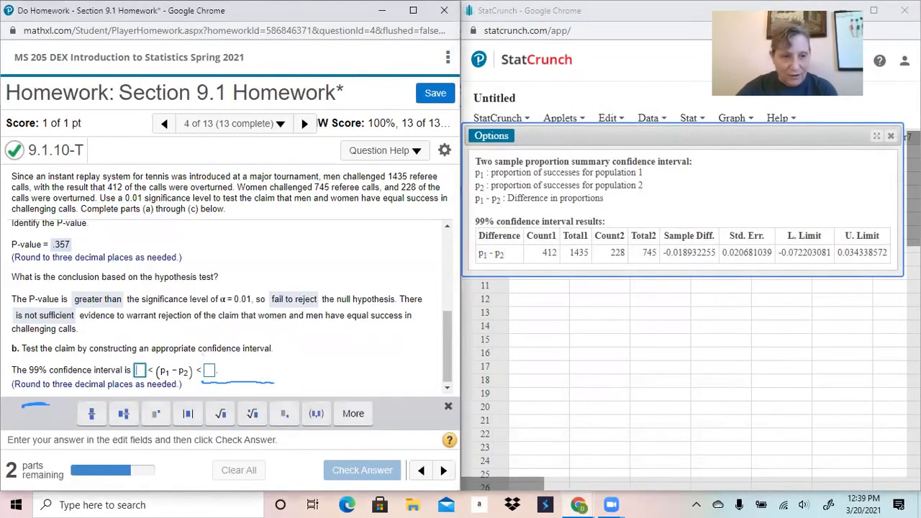
type("-")
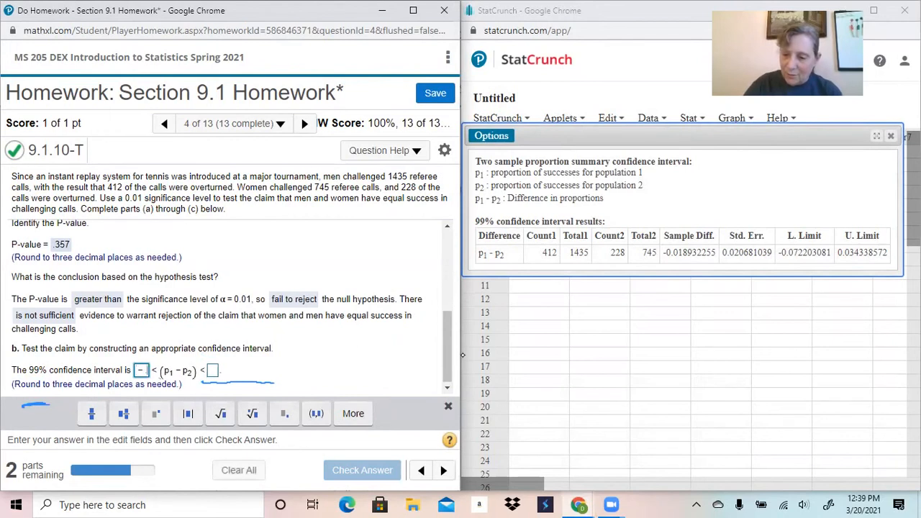
type(".072")
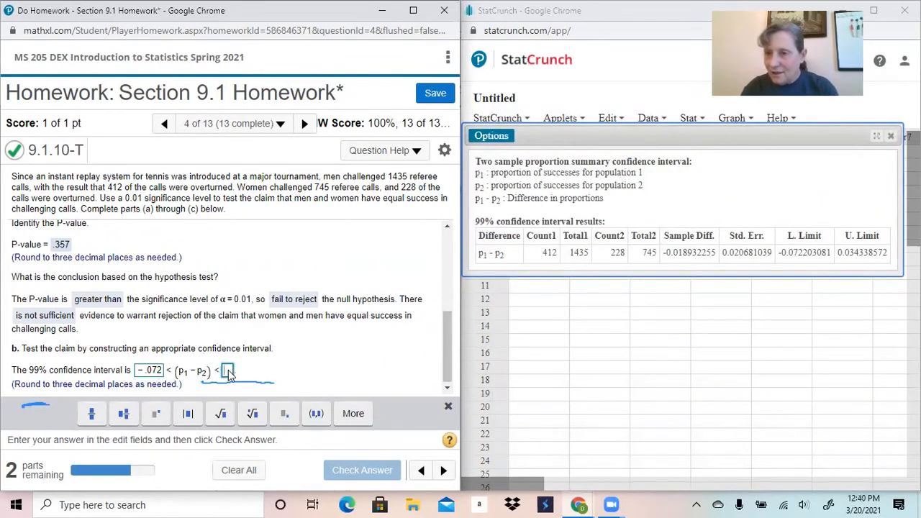
type("0")
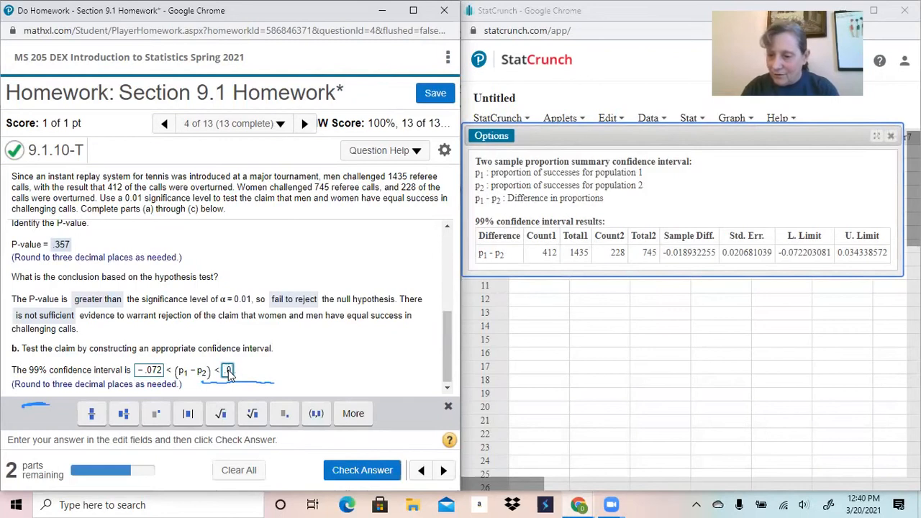
type(".034")
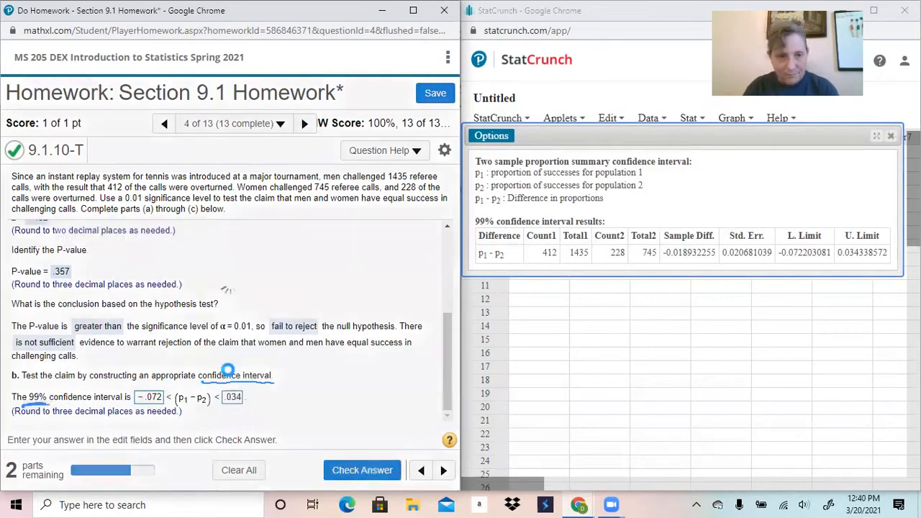
left_click(362, 470)
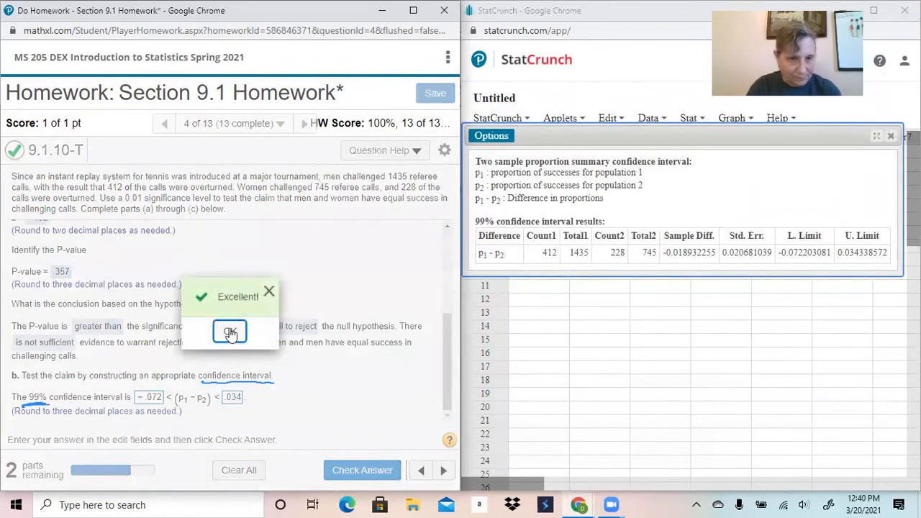
left_click(230, 332)
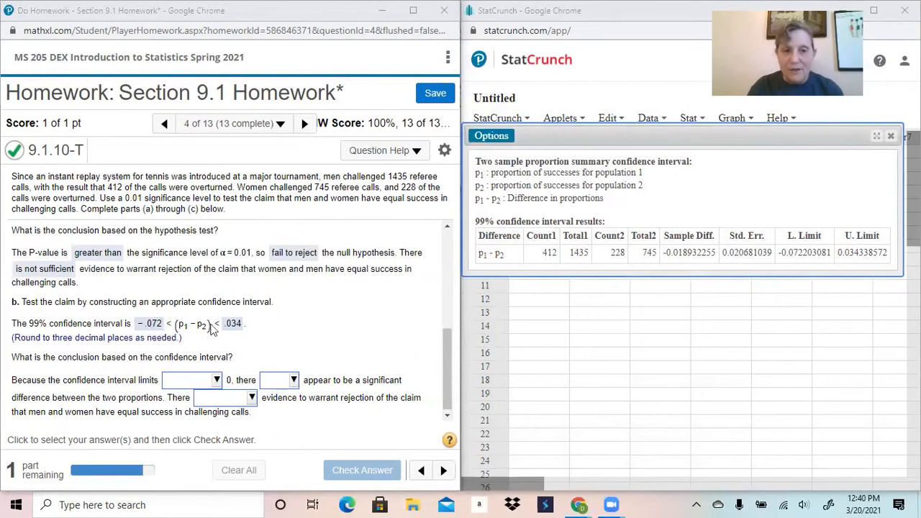
mouse_move(237, 338)
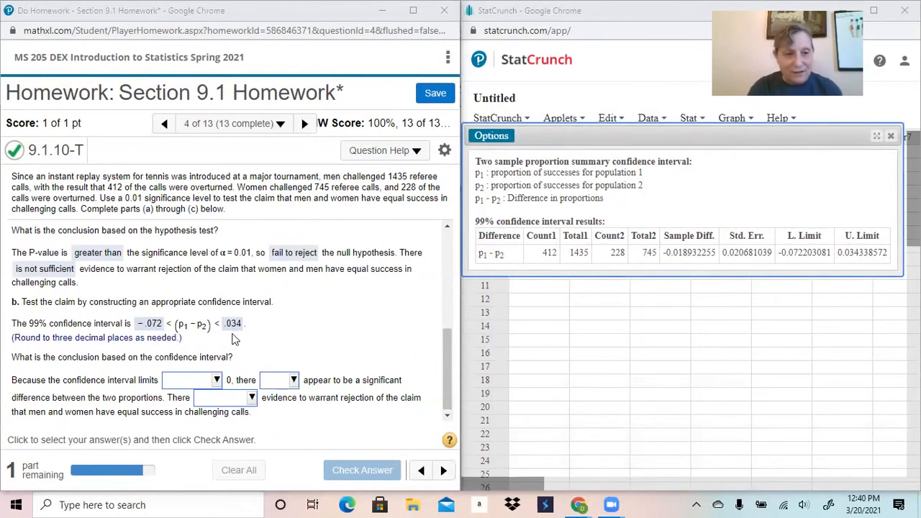
- Pick 'include', 'does not' and 'is not sufficient' in the interval conclusion dropdowns
left_click(216, 380)
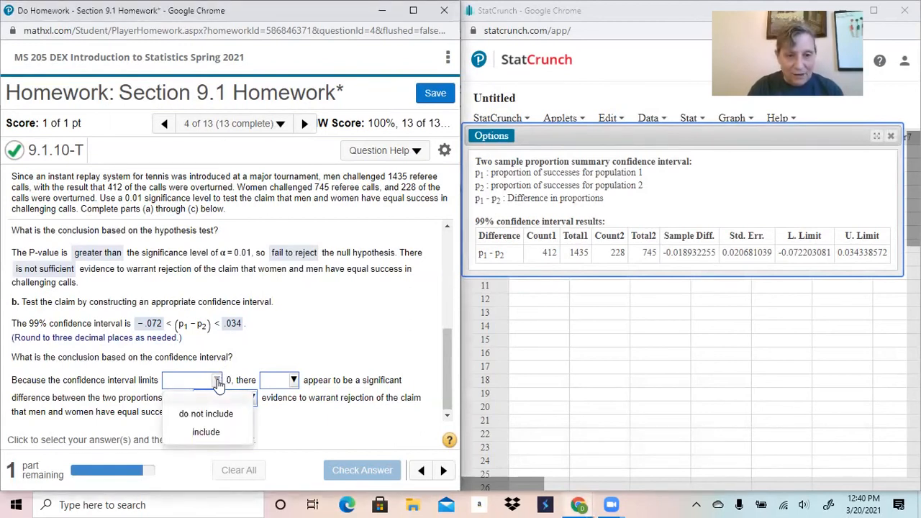
left_click(206, 432)
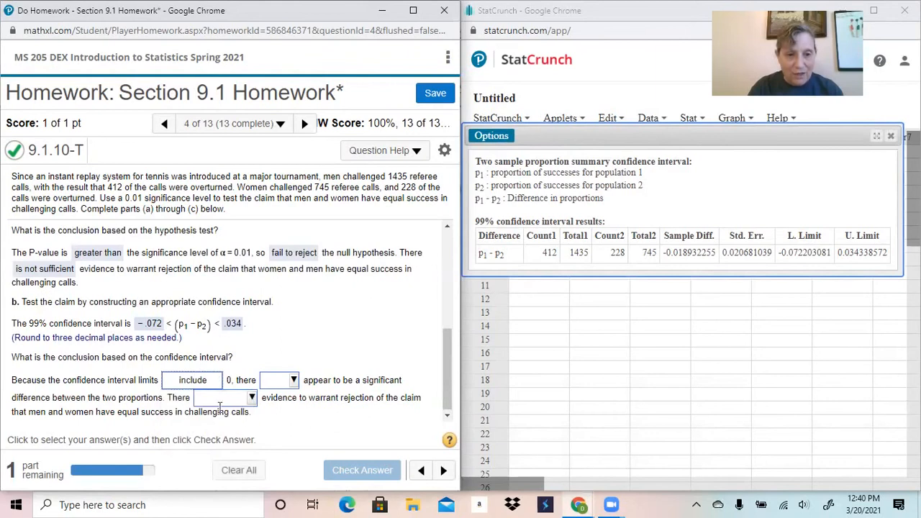
left_click(292, 380)
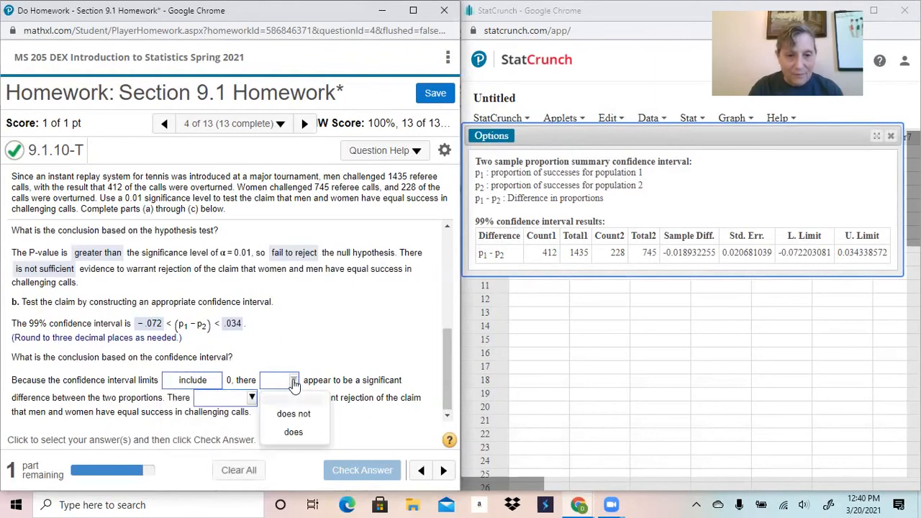
left_click(292, 413)
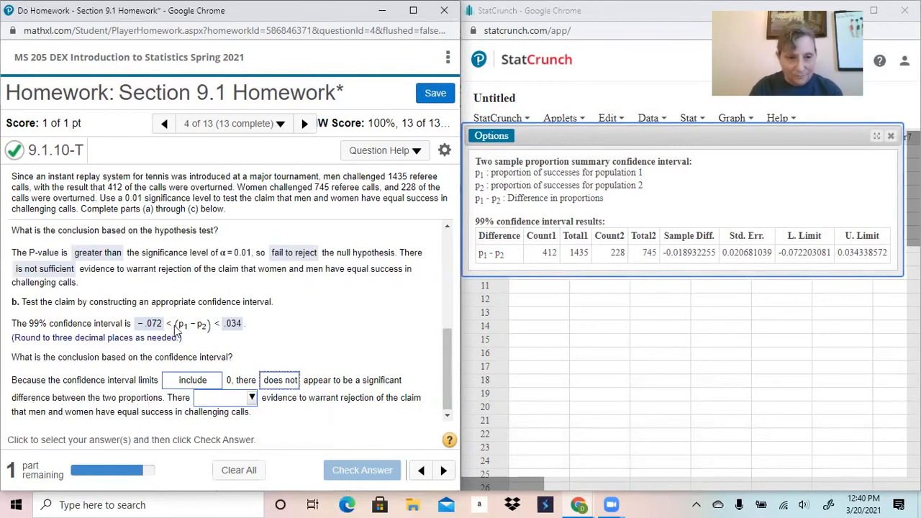
mouse_move(185, 334)
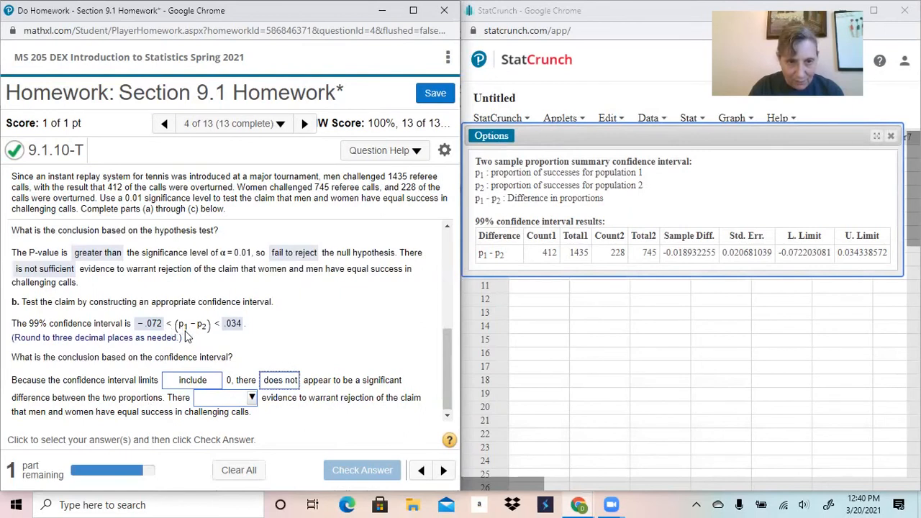
mouse_move(204, 337)
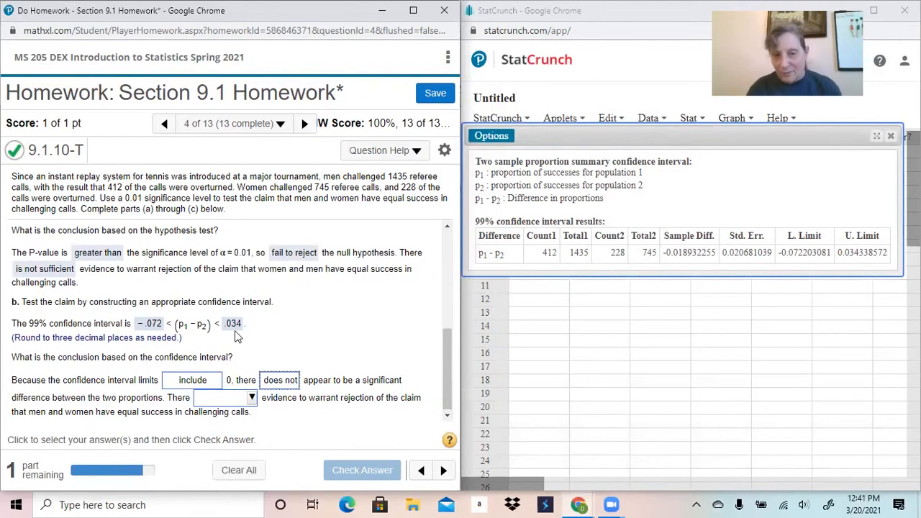
mouse_move(264, 339)
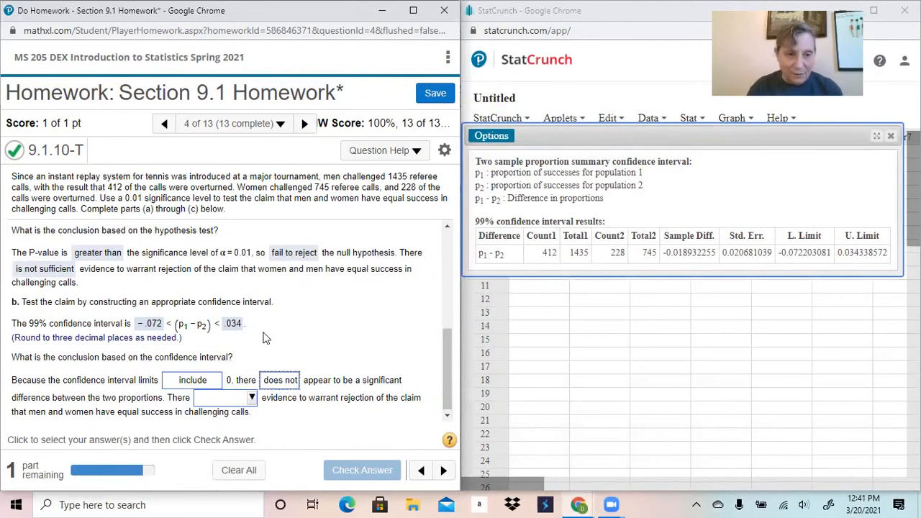
left_click(251, 397)
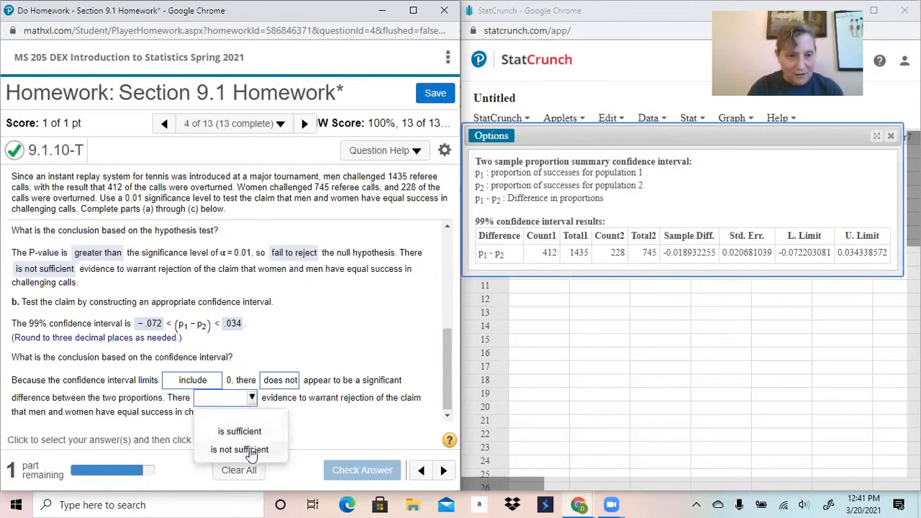
left_click(239, 449)
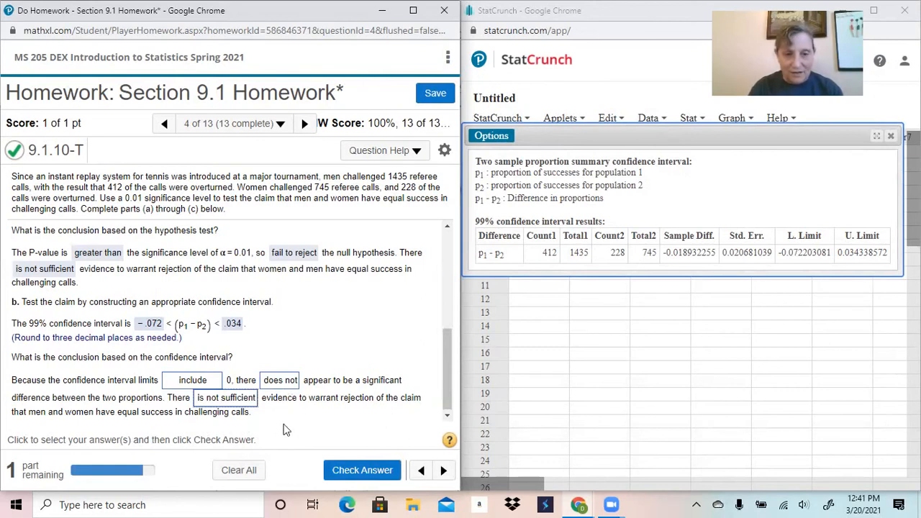
scroll("down", 3)
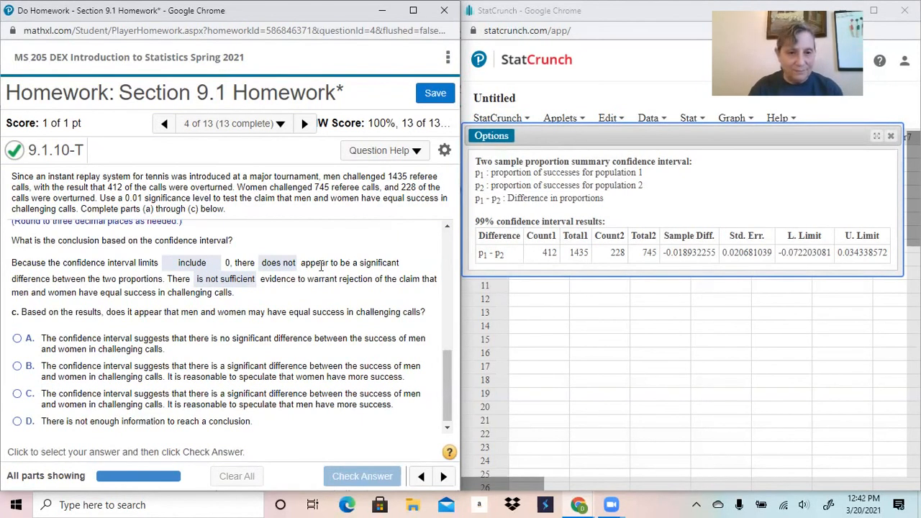
mouse_move(231, 328)
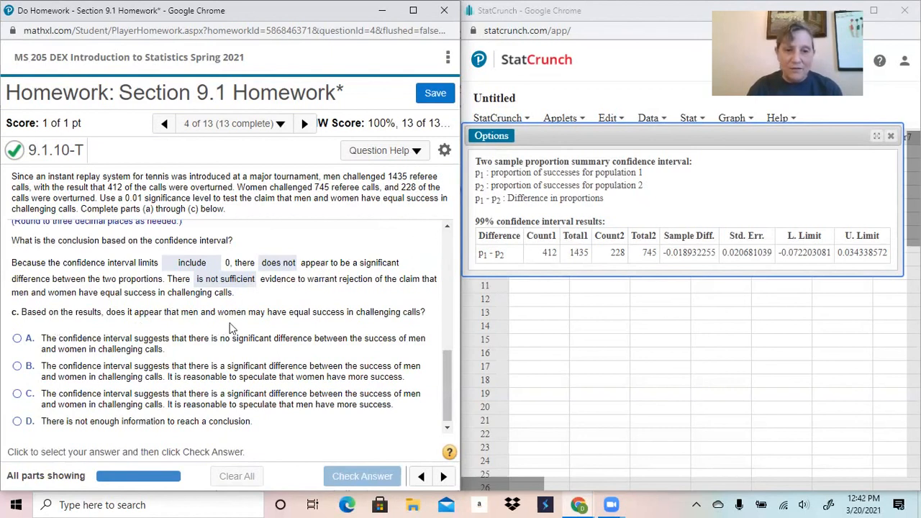
mouse_move(289, 331)
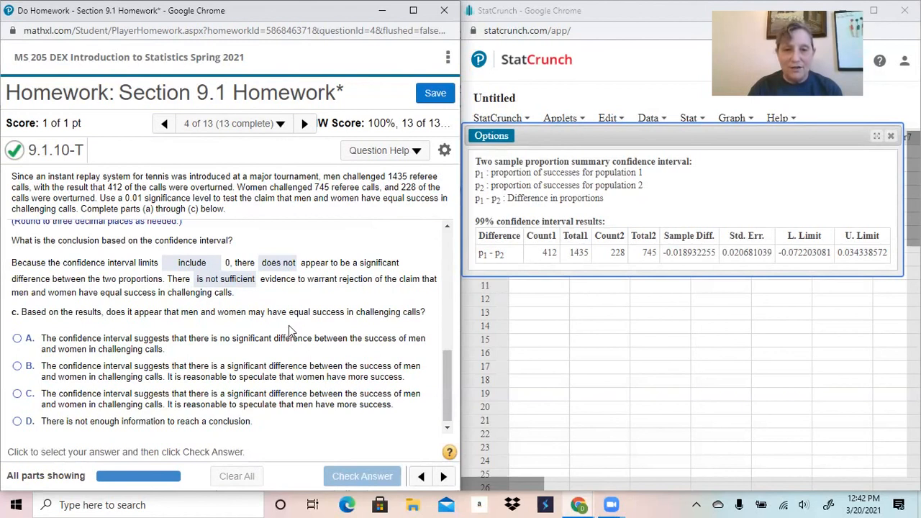
mouse_move(239, 325)
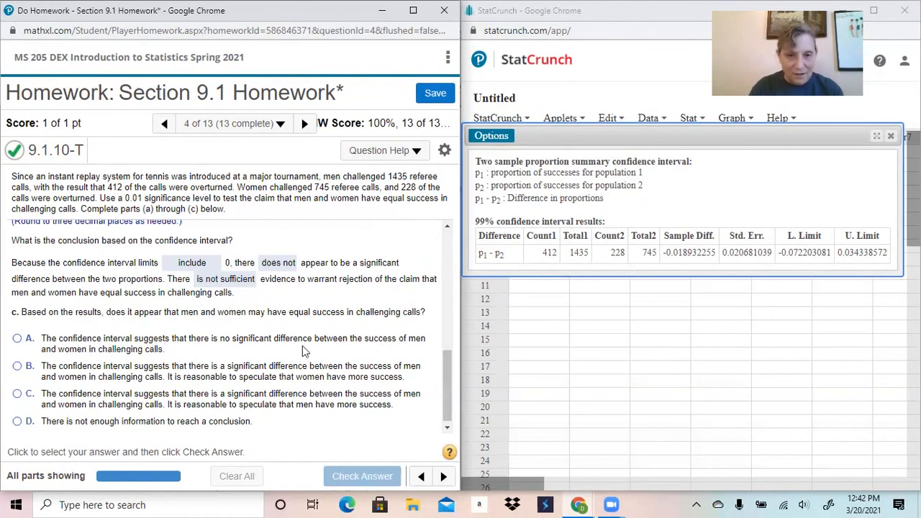
mouse_move(182, 350)
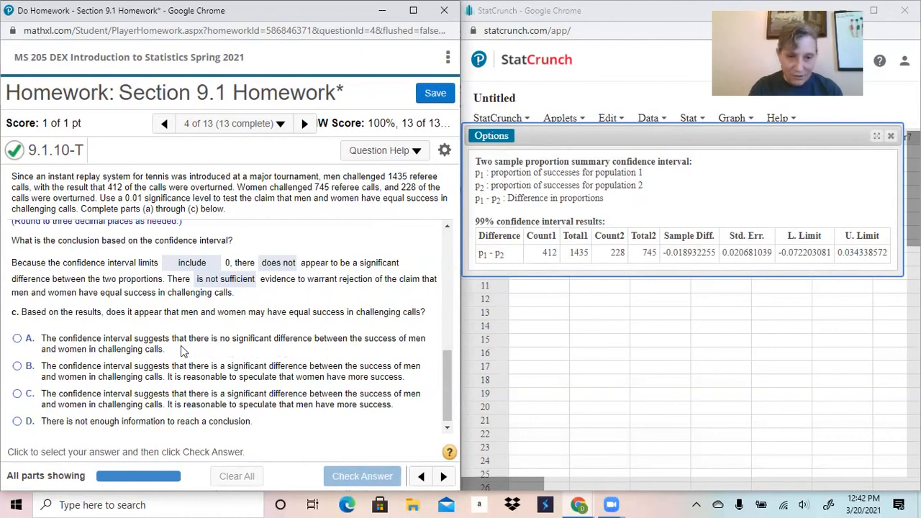